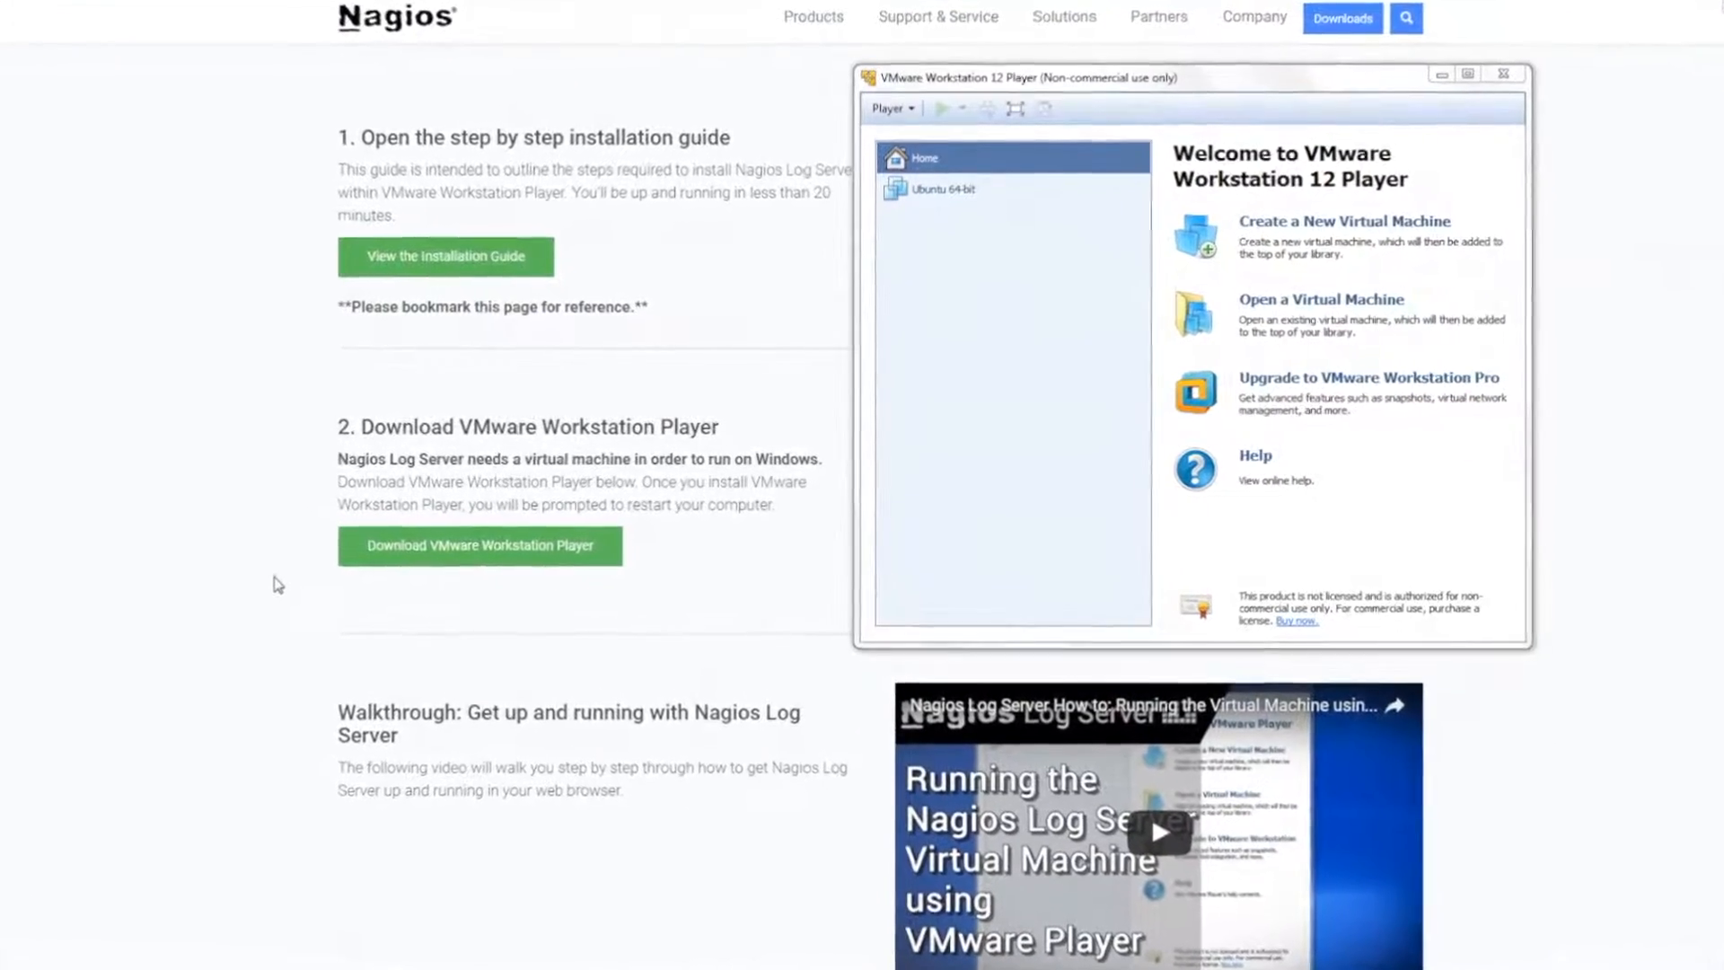
# Choose nagioslogserver-1.4.4-64.ova from the Desktop and name the machine 'Nagios Log Server Test'.
pyautogui.scroll(-3)
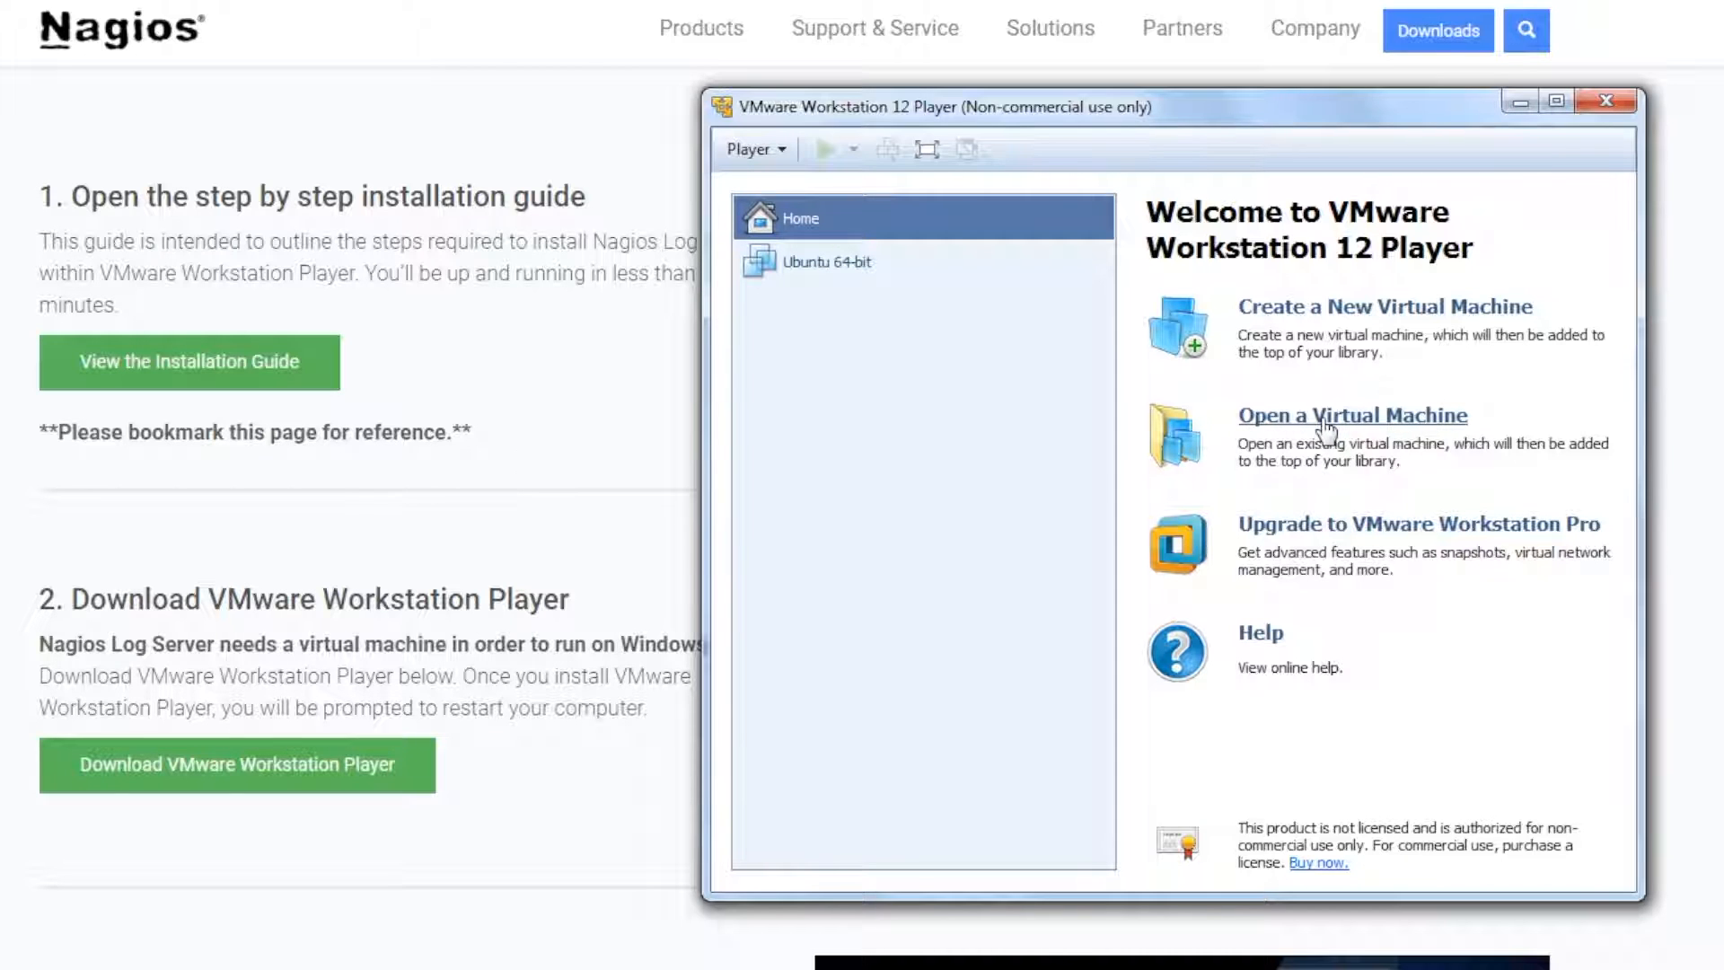
pyautogui.click(1352, 414)
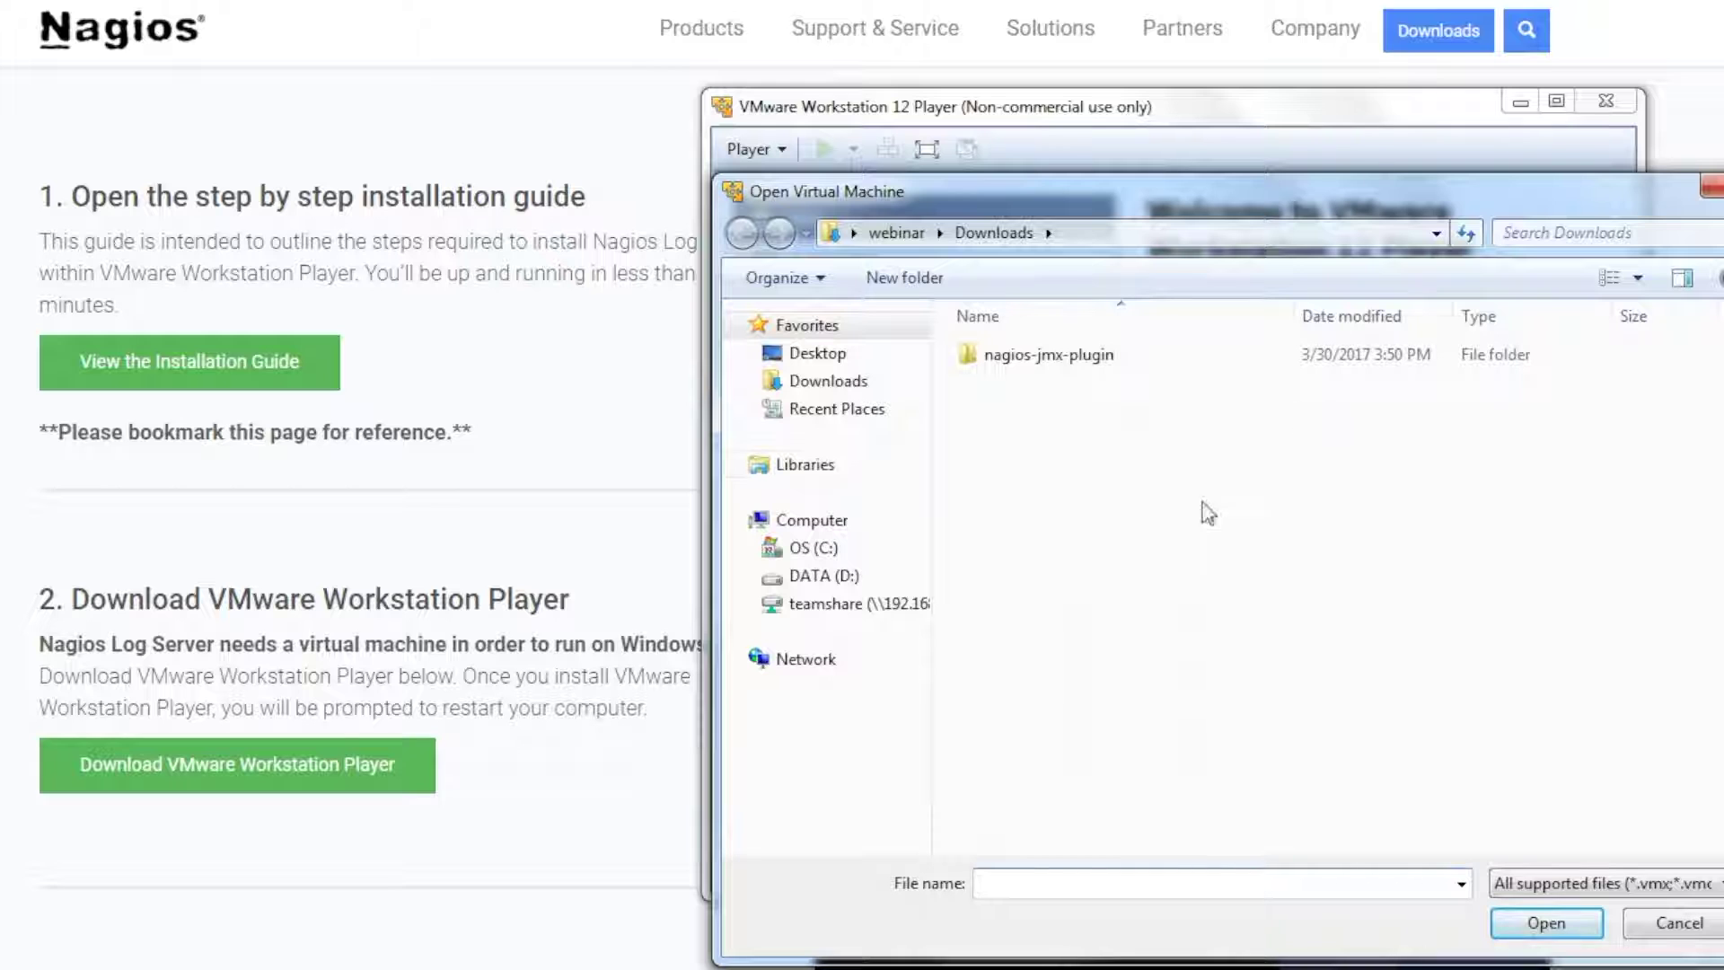
pyautogui.click(815, 352)
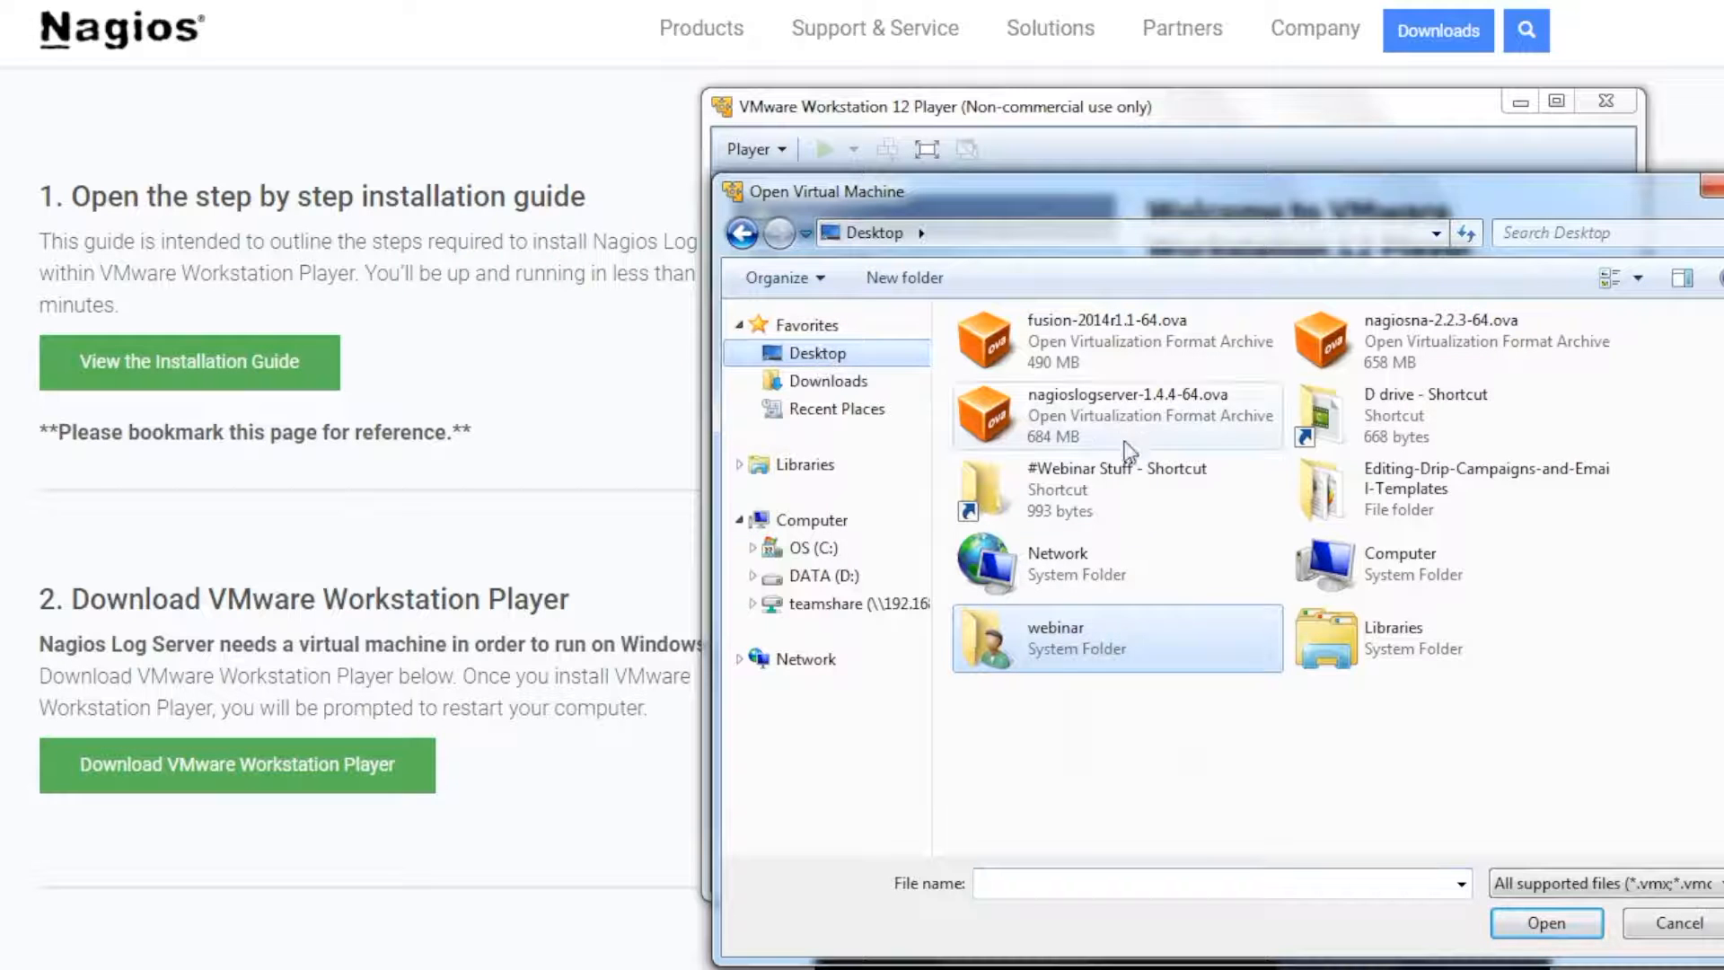
pyautogui.click(1546, 923)
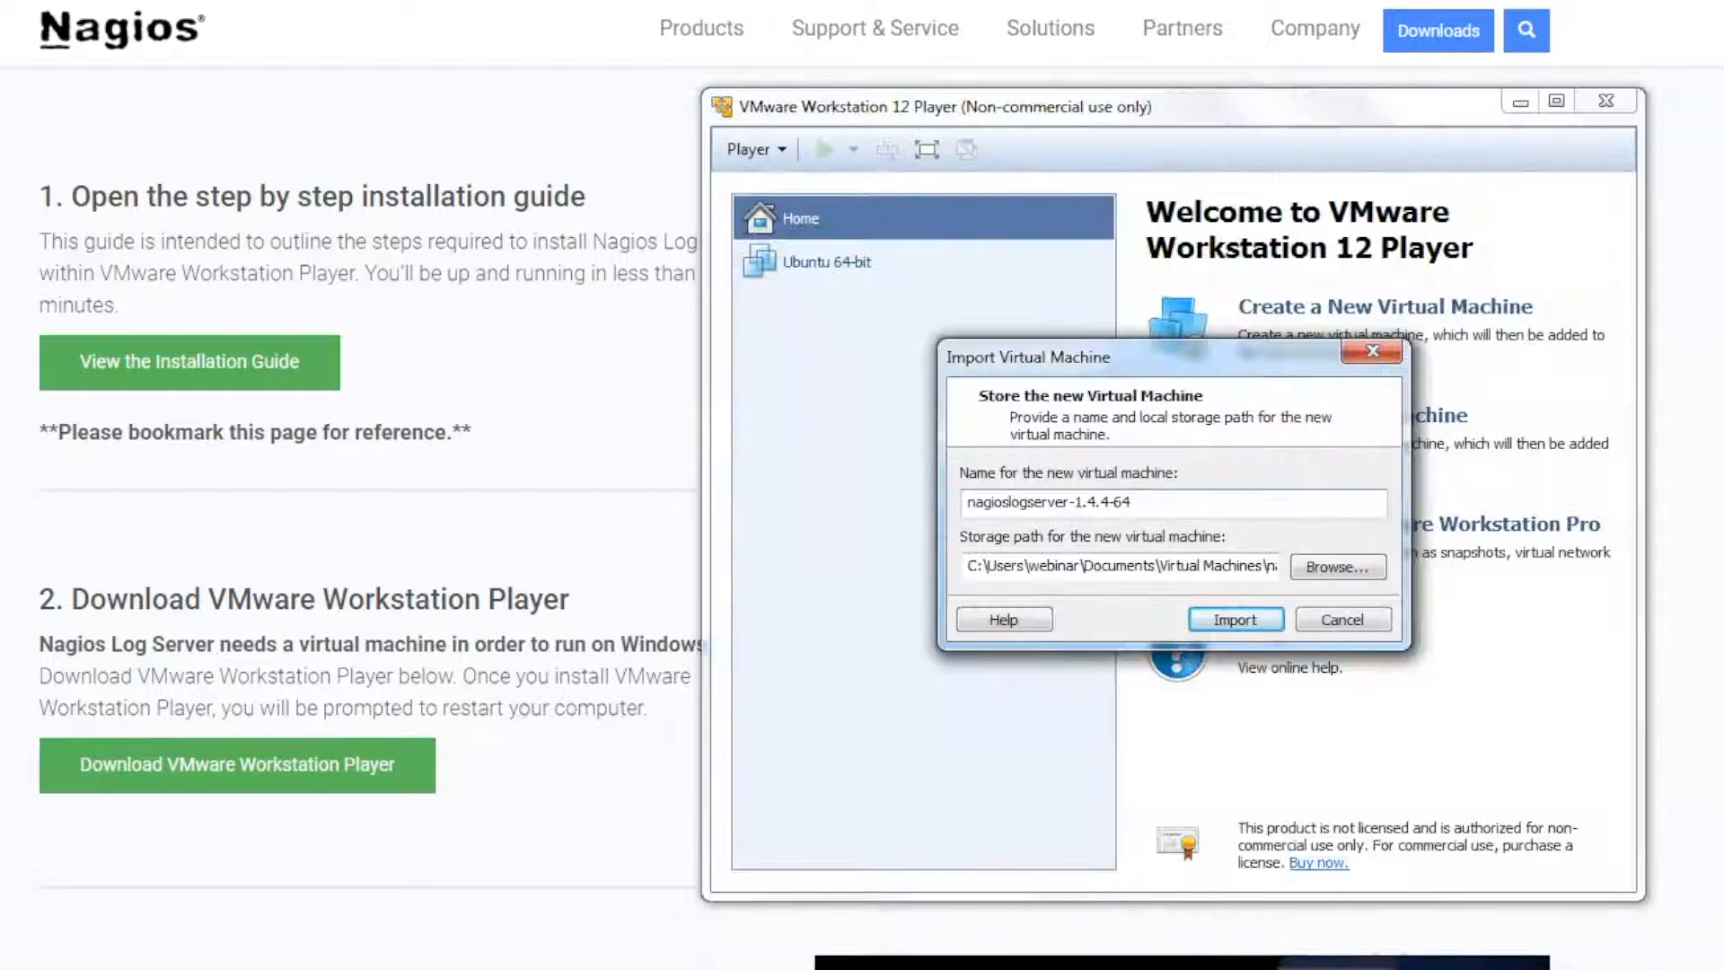
pyautogui.tripleClick(1045, 503)
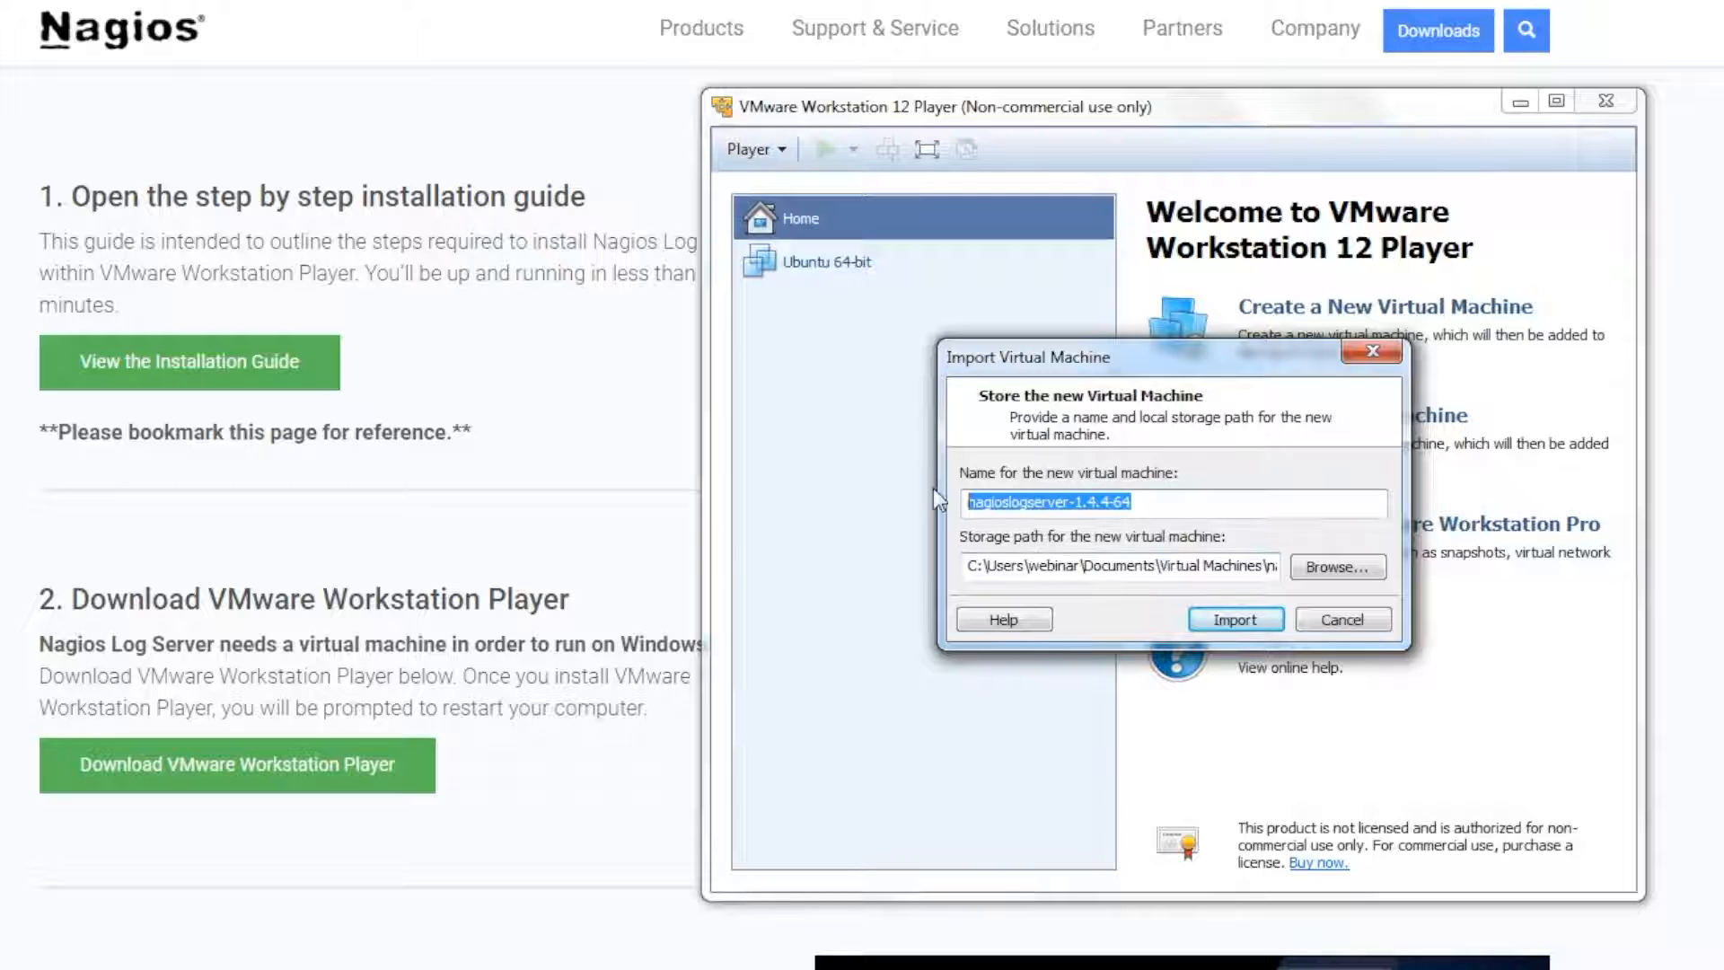
pyautogui.write('Nagios Log S')
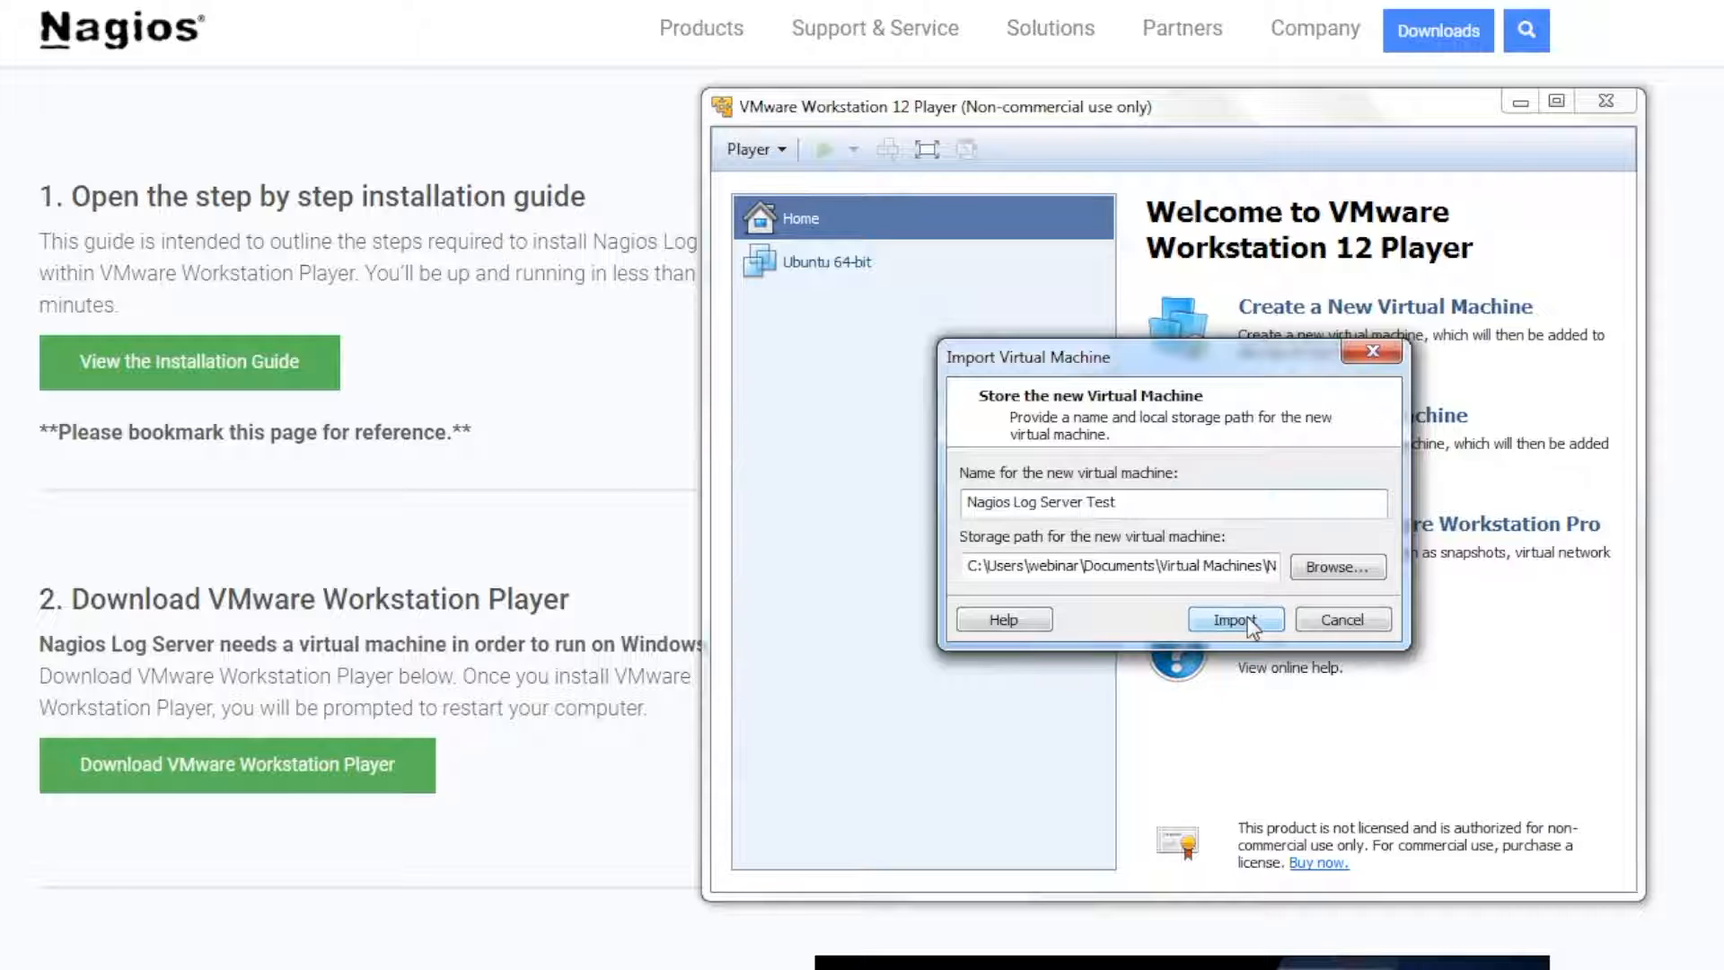
# Confirm the import so Nagios Log Server Test lands in the library as a CentOS 64-bit machine.
pyautogui.click(1236, 620)
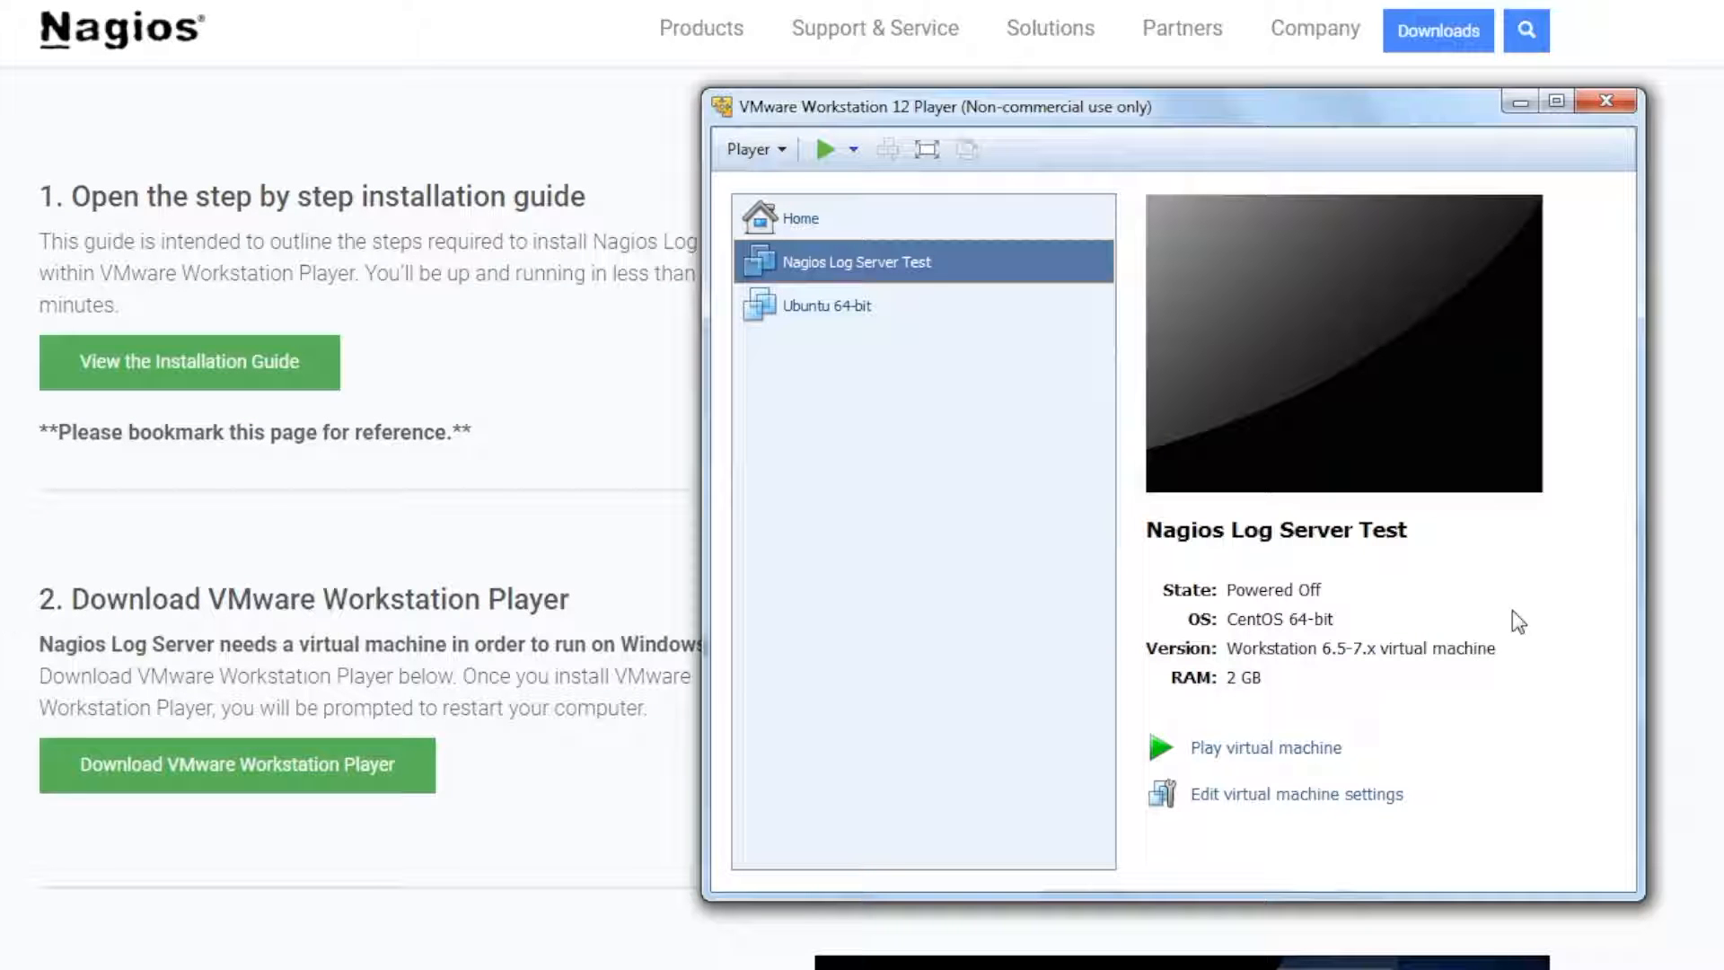
pyautogui.moveTo(1337, 816)
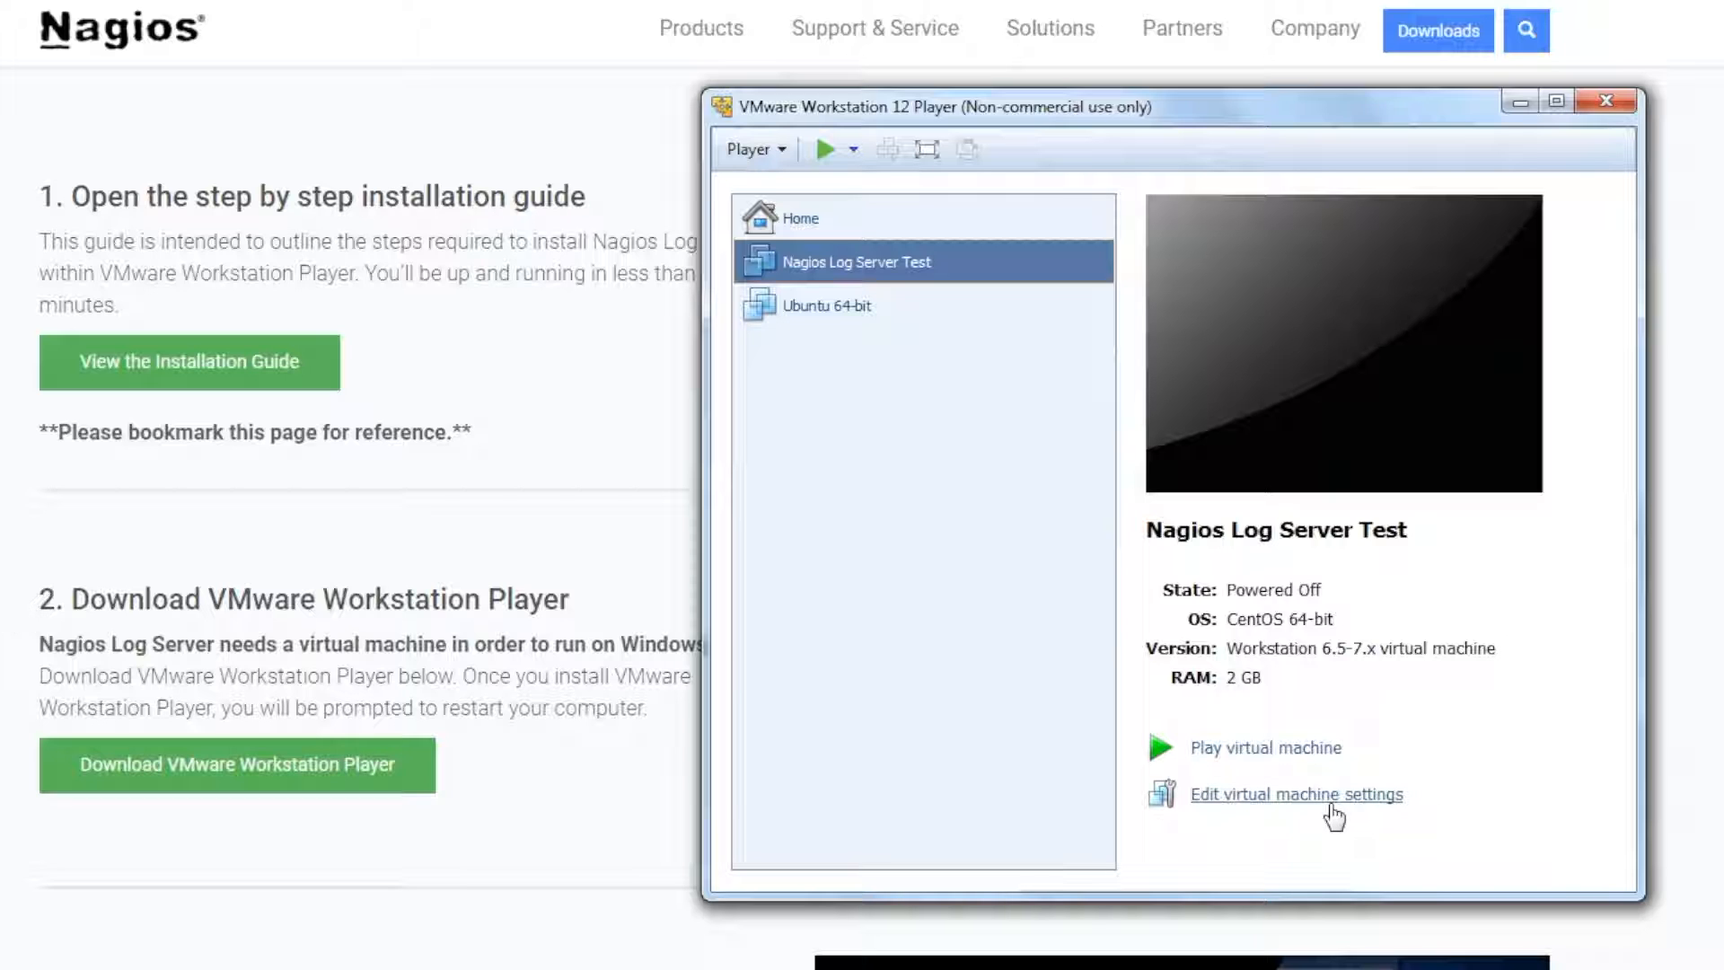
pyautogui.moveTo(1294, 769)
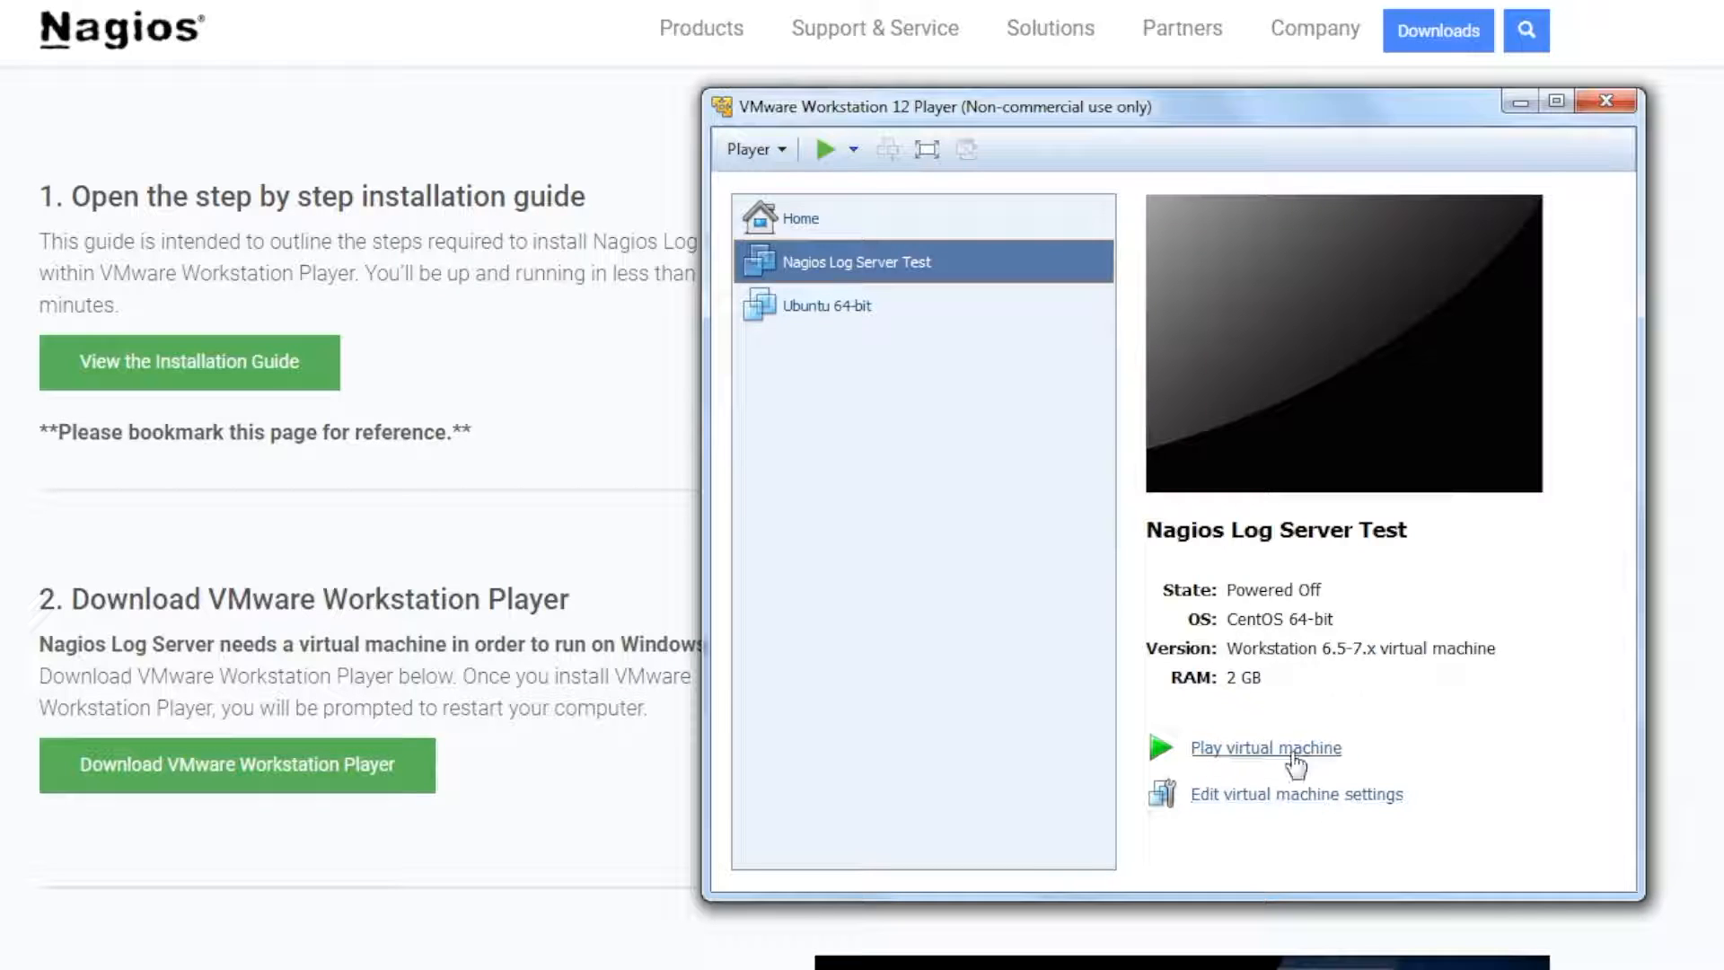
# Power on Nagios Log Server Test, dismiss the Removable Devices hint, and boot to the localhost login prompt.
pyautogui.click(1266, 747)
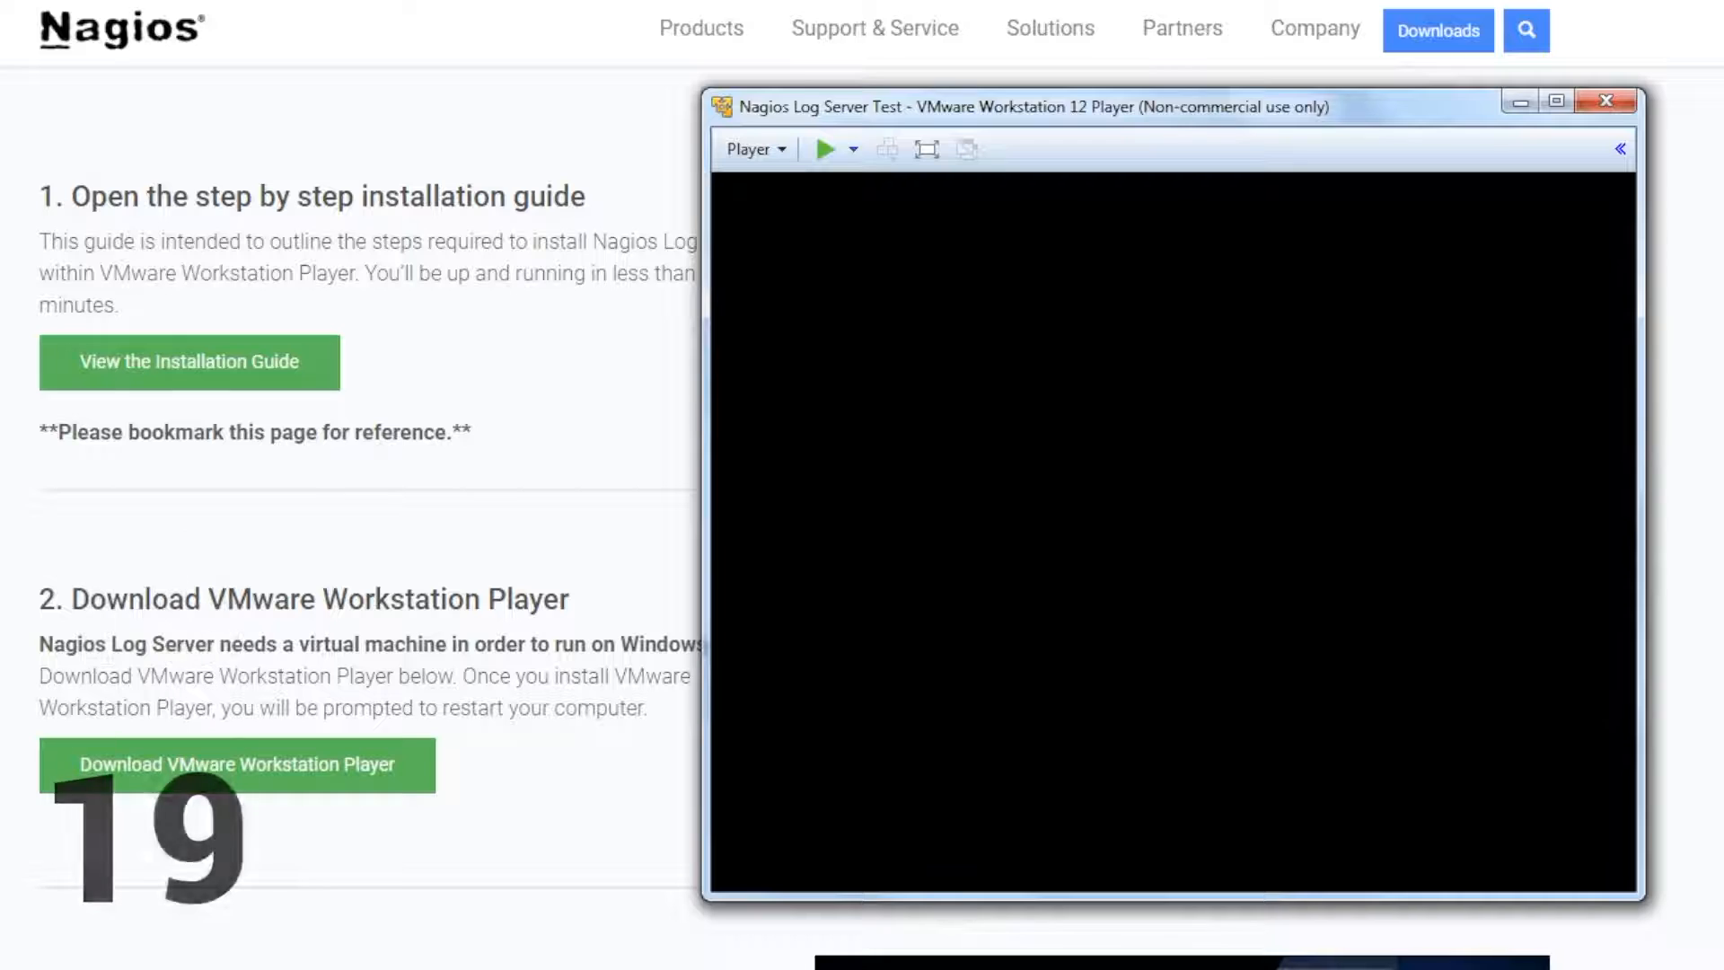
pyautogui.click(822, 149)
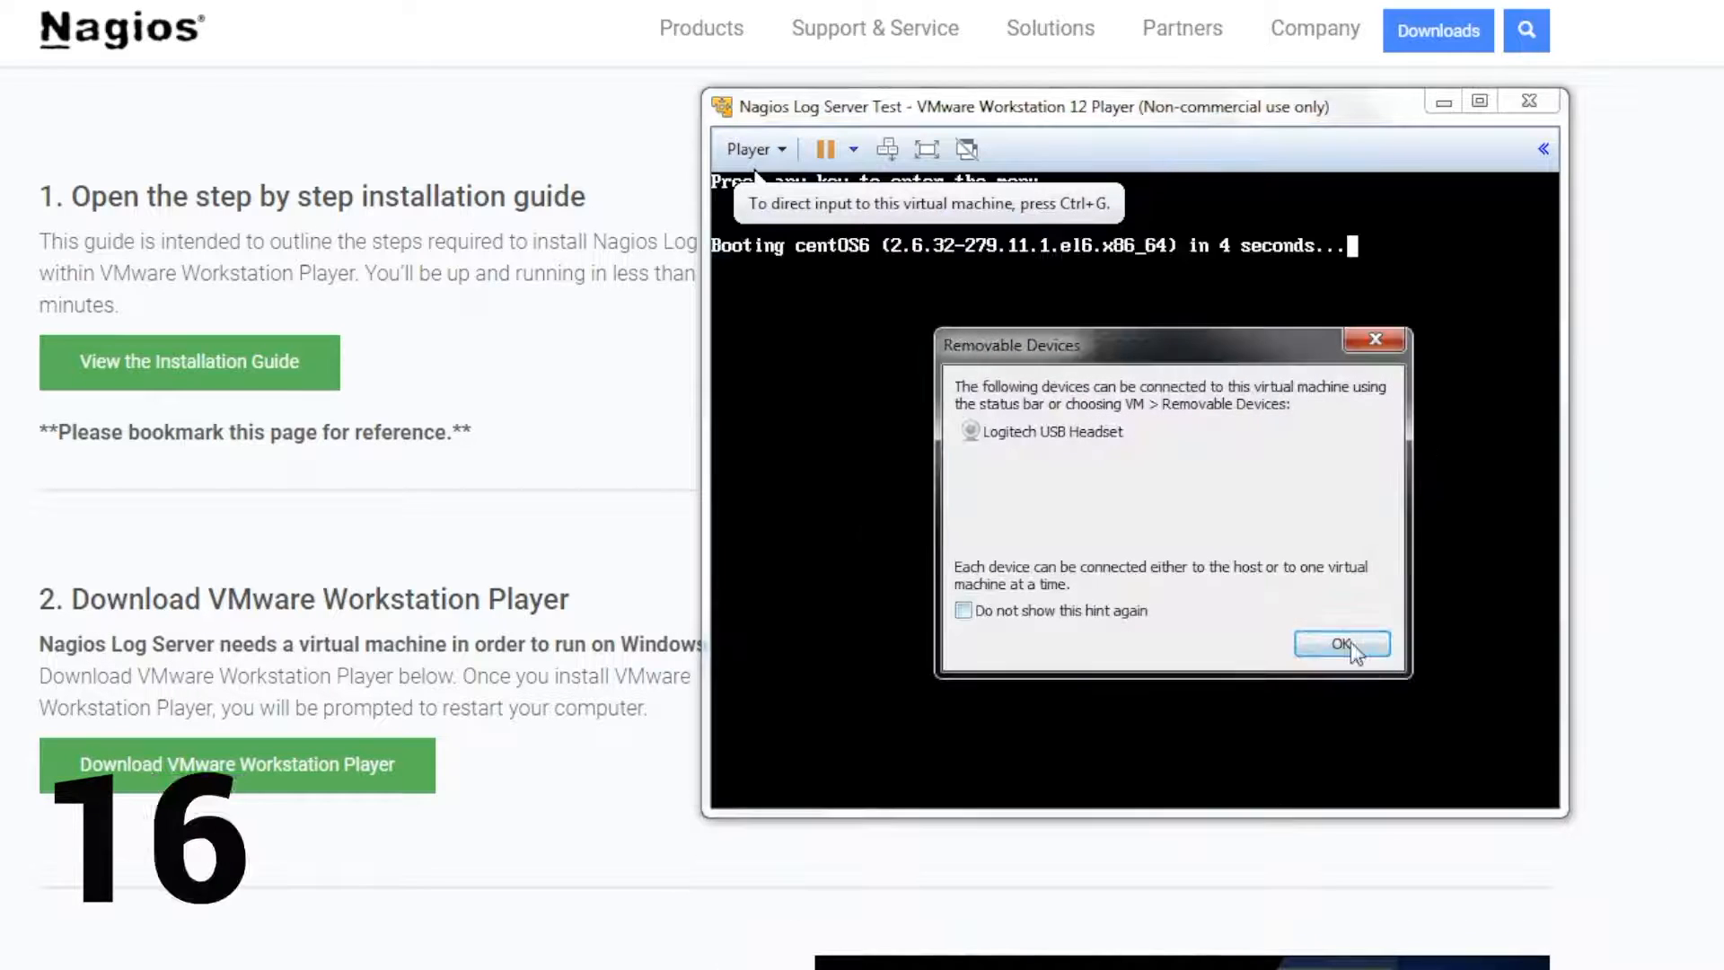
pyautogui.click(1341, 643)
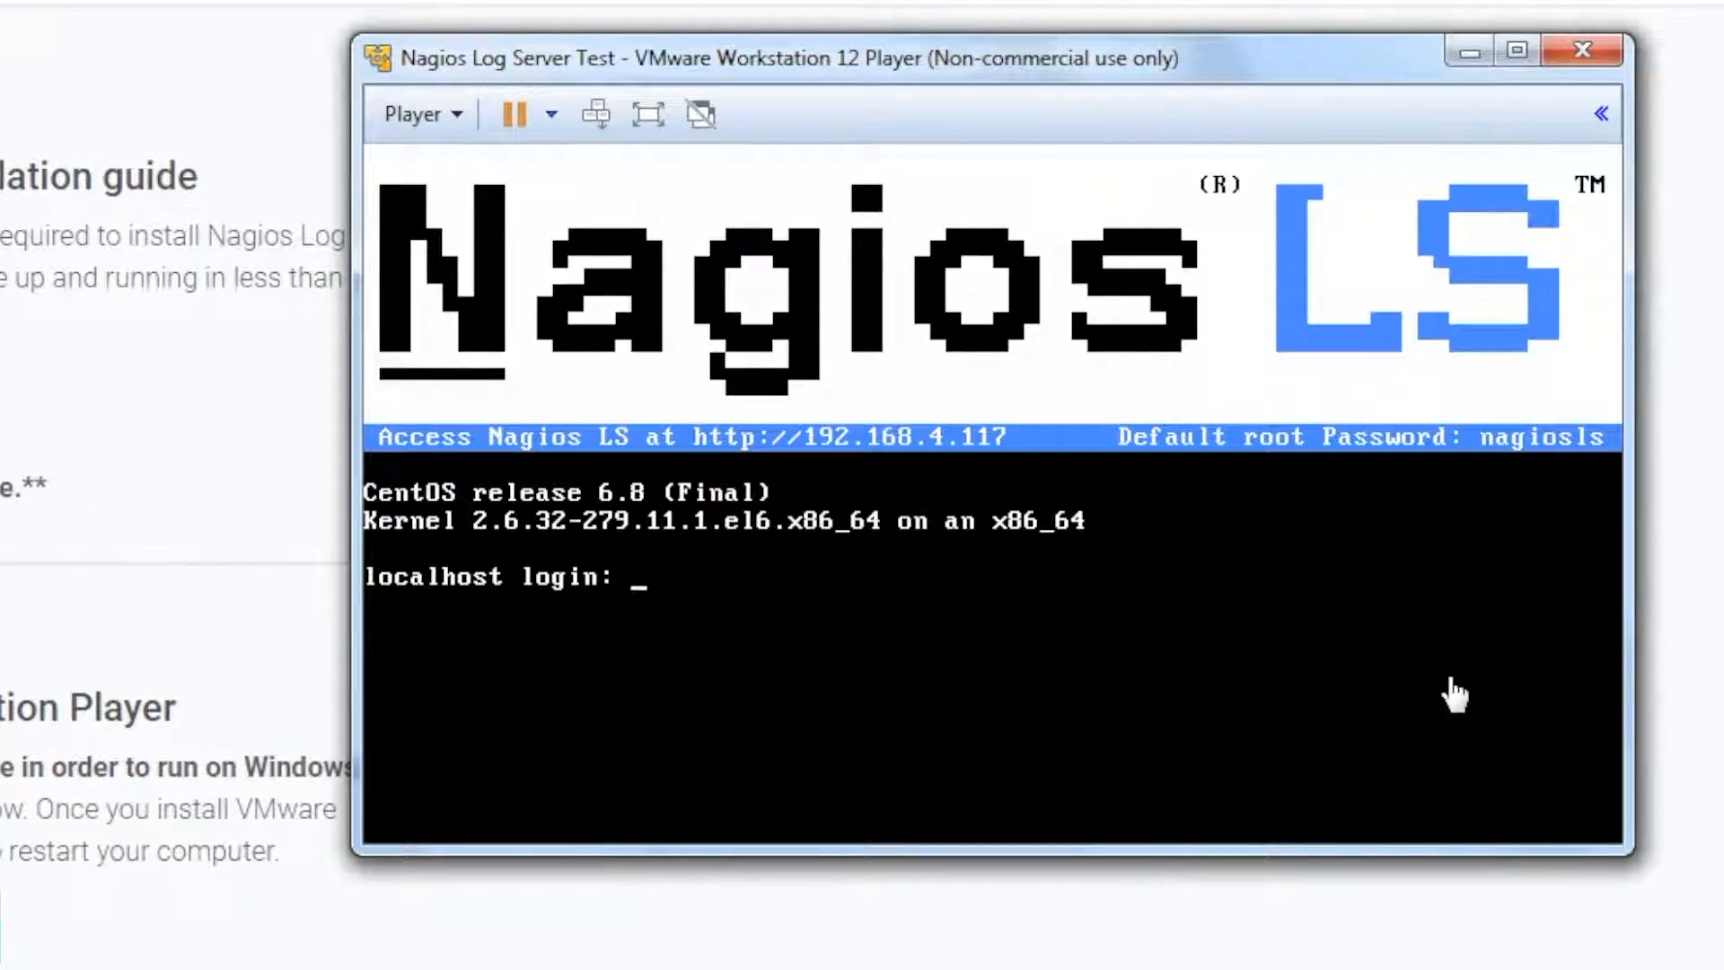
pyautogui.moveTo(907, 621)
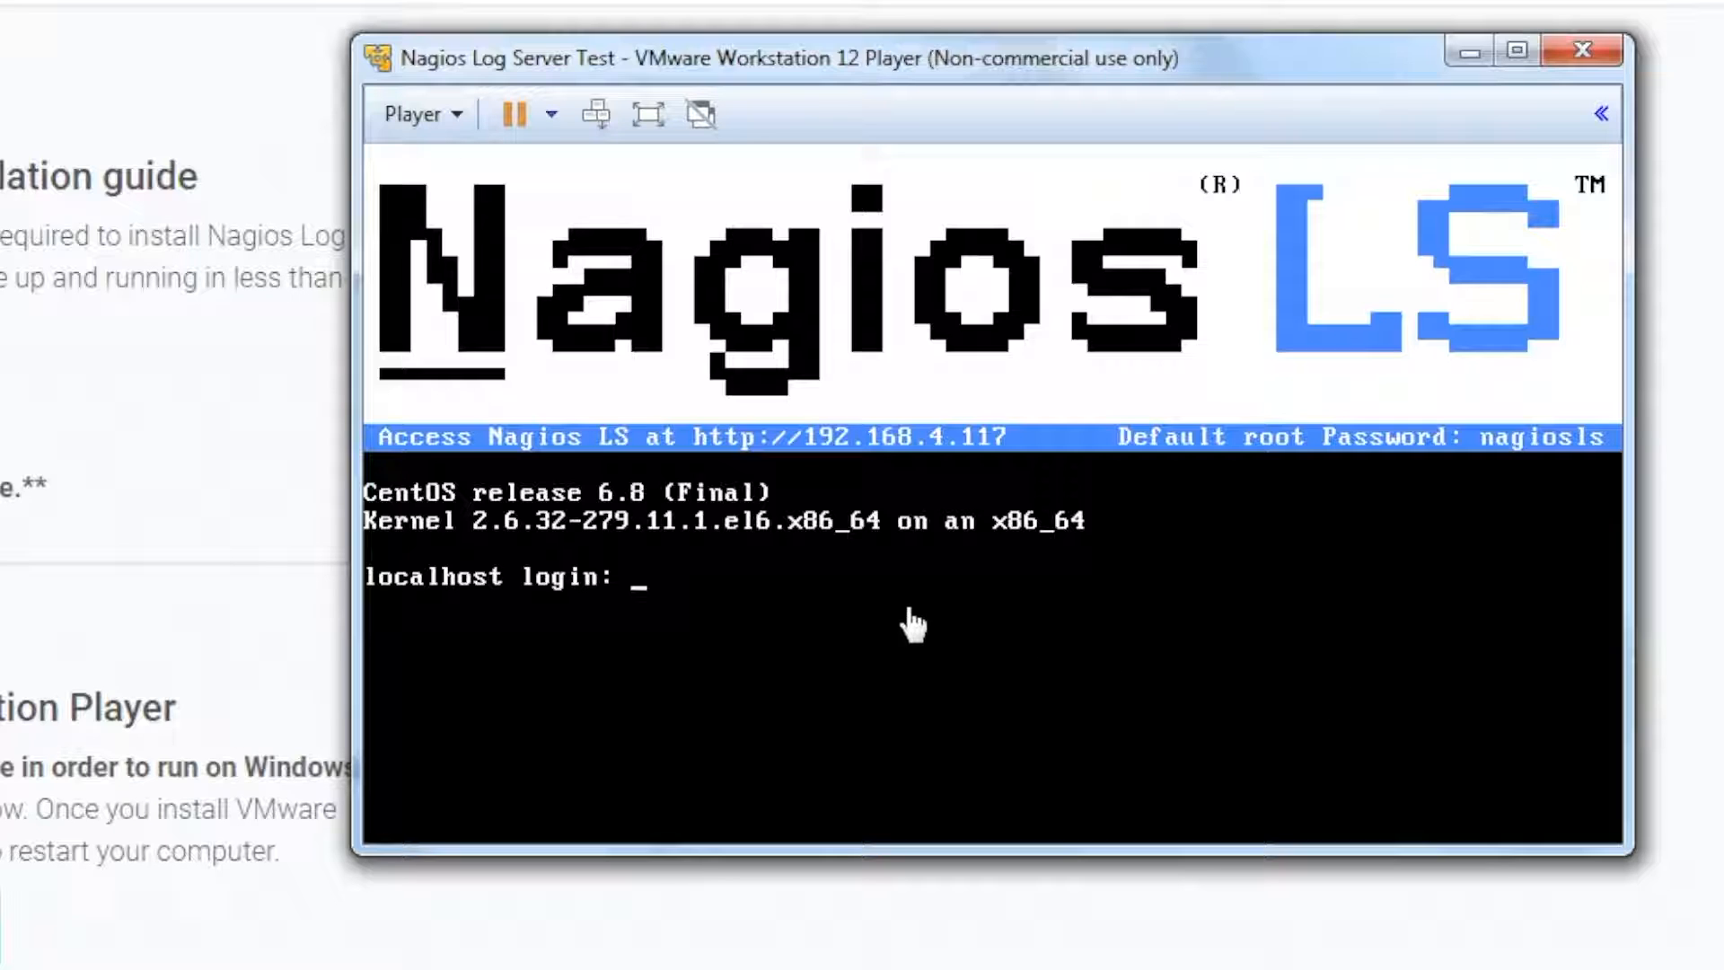
pyautogui.moveTo(1241, 469)
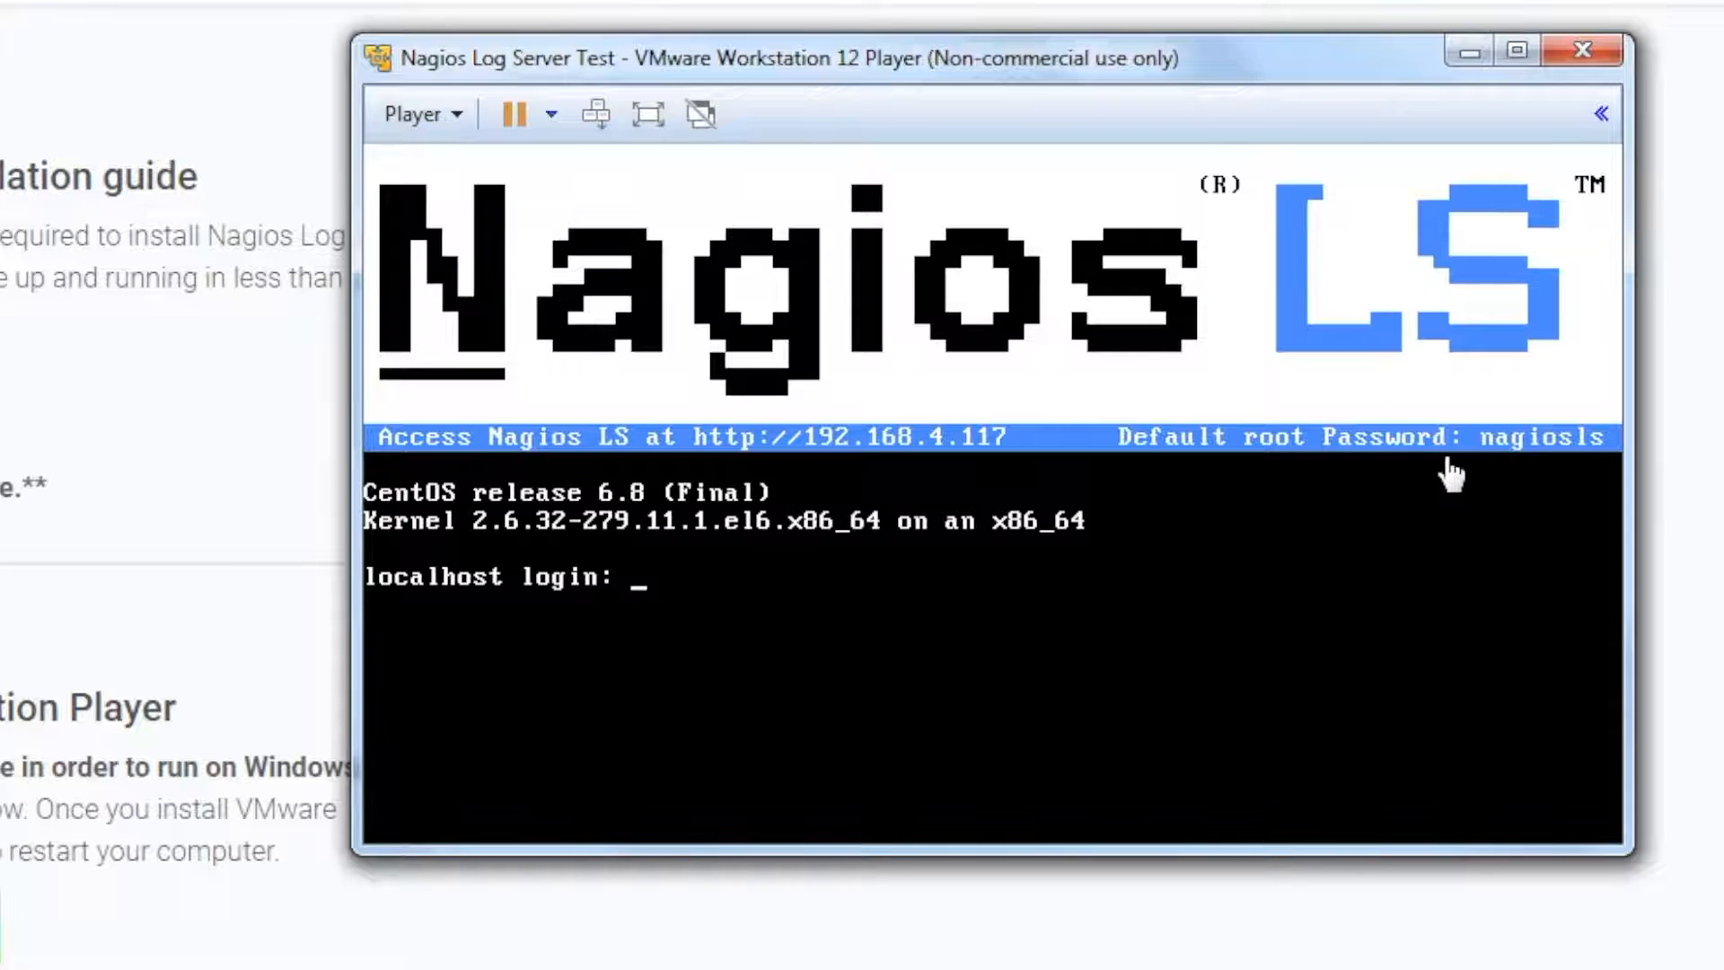
pyautogui.moveTo(722, 591)
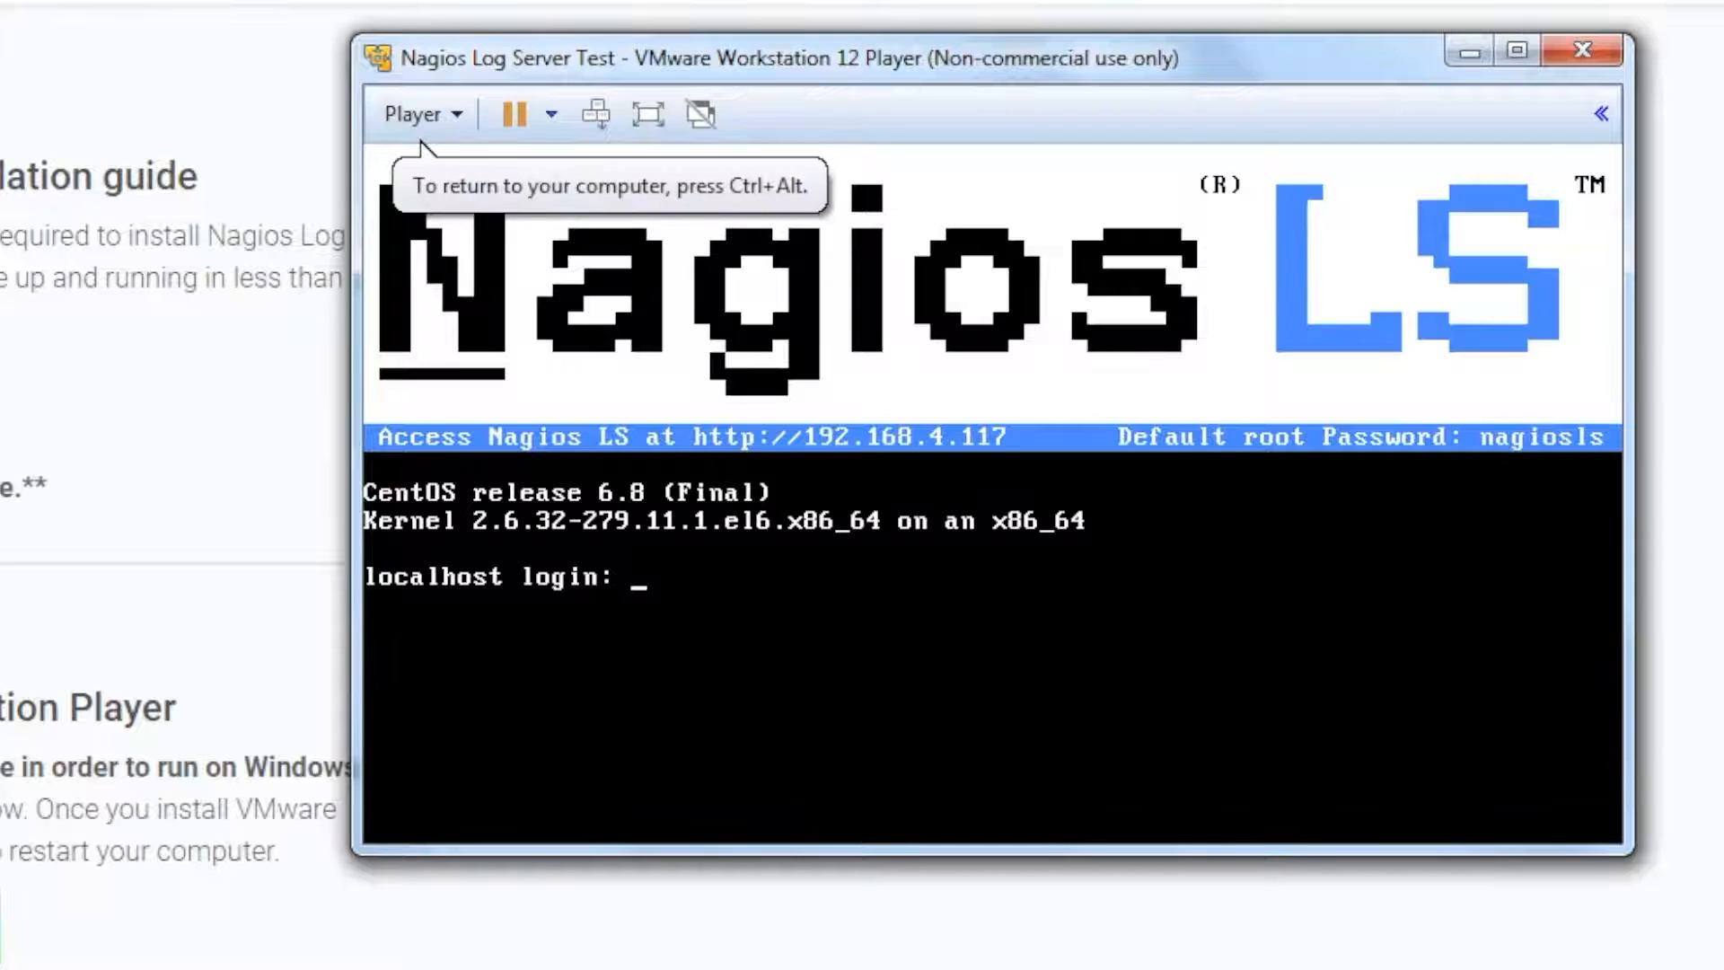
# Enter root as the login name so the console asks for the password.
pyautogui.write('root')
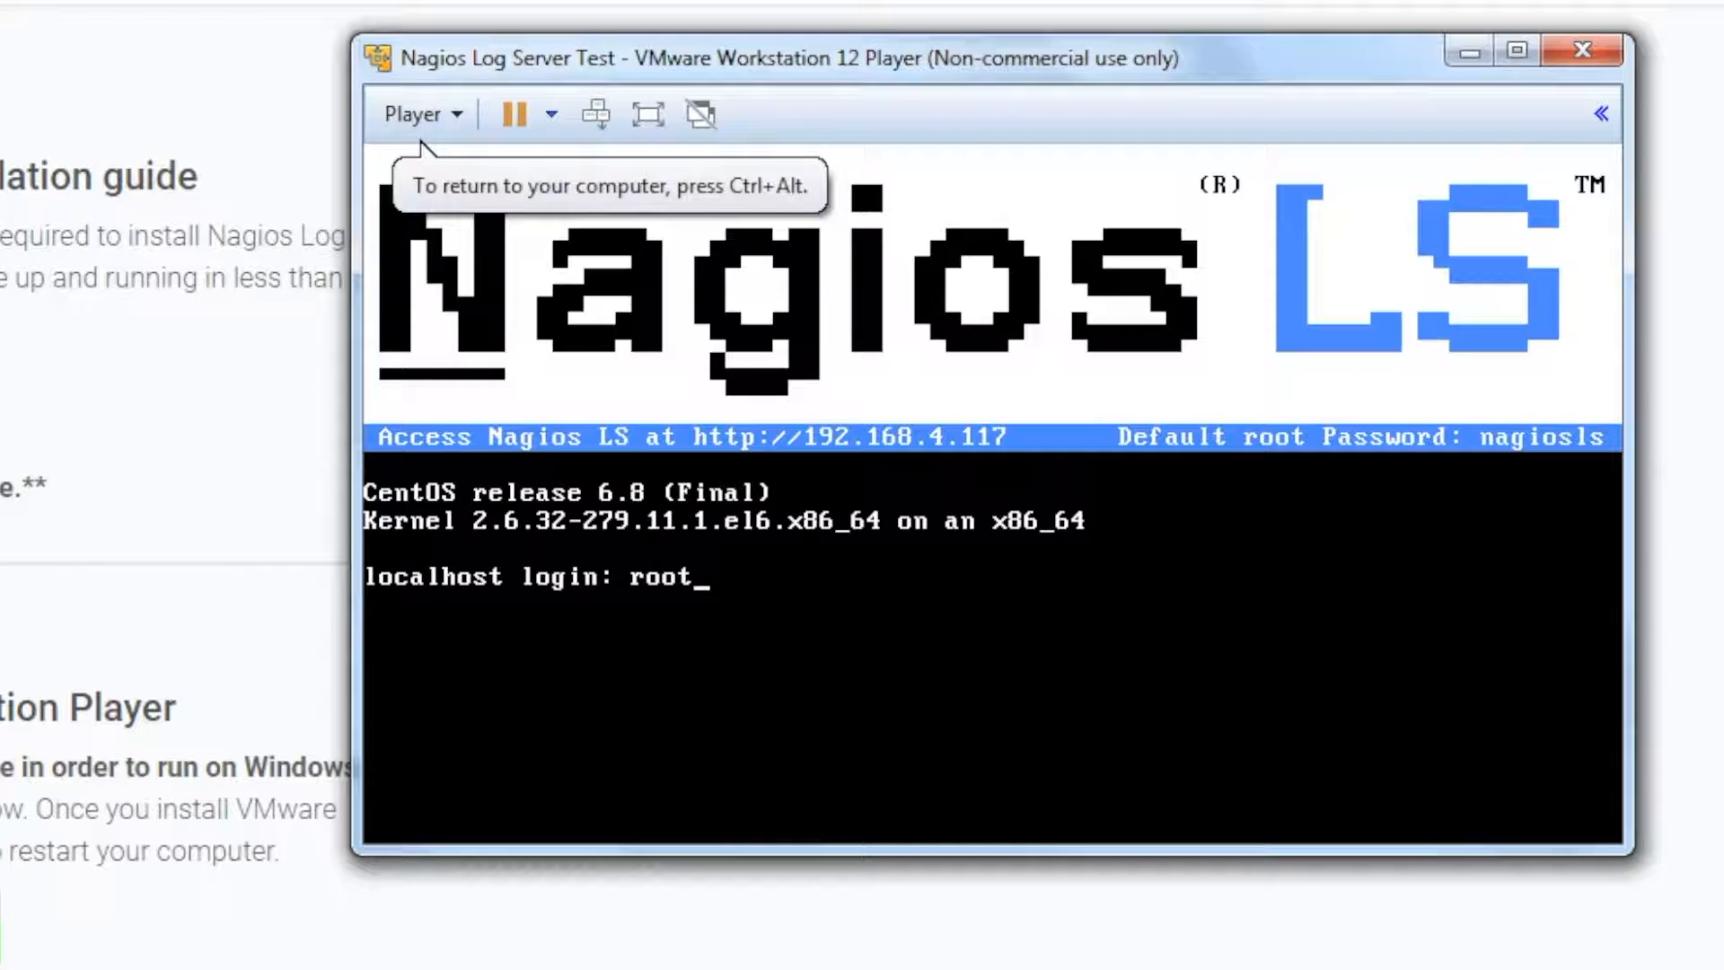
pyautogui.press('Return')
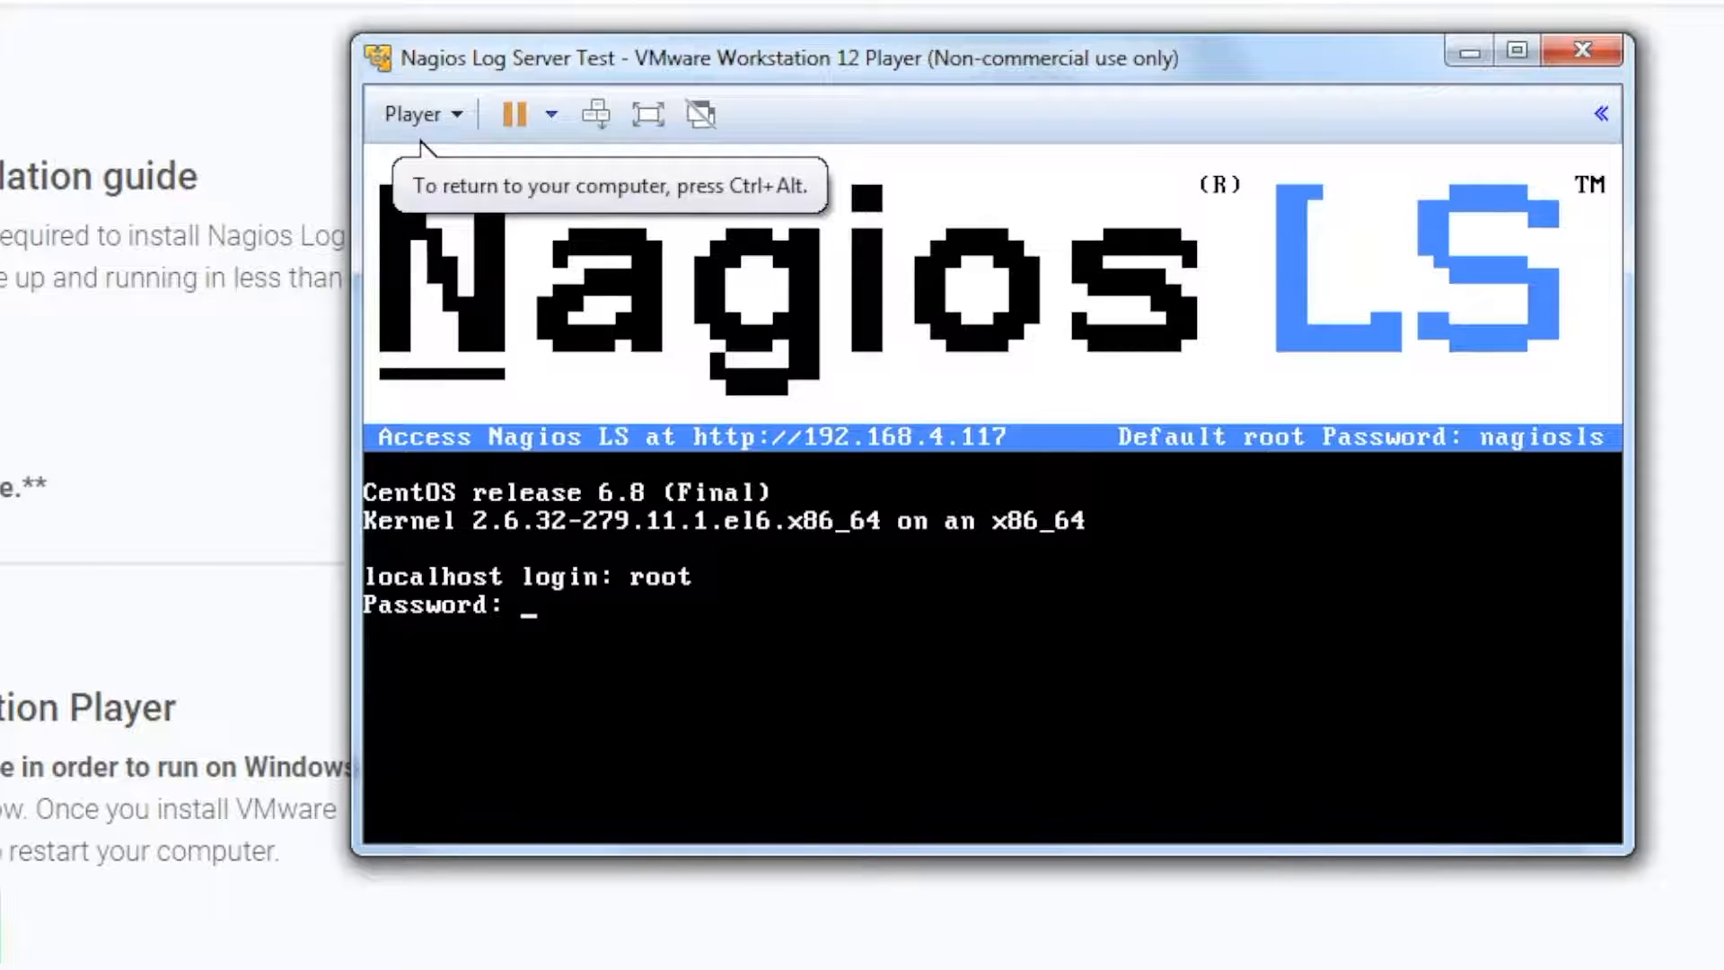